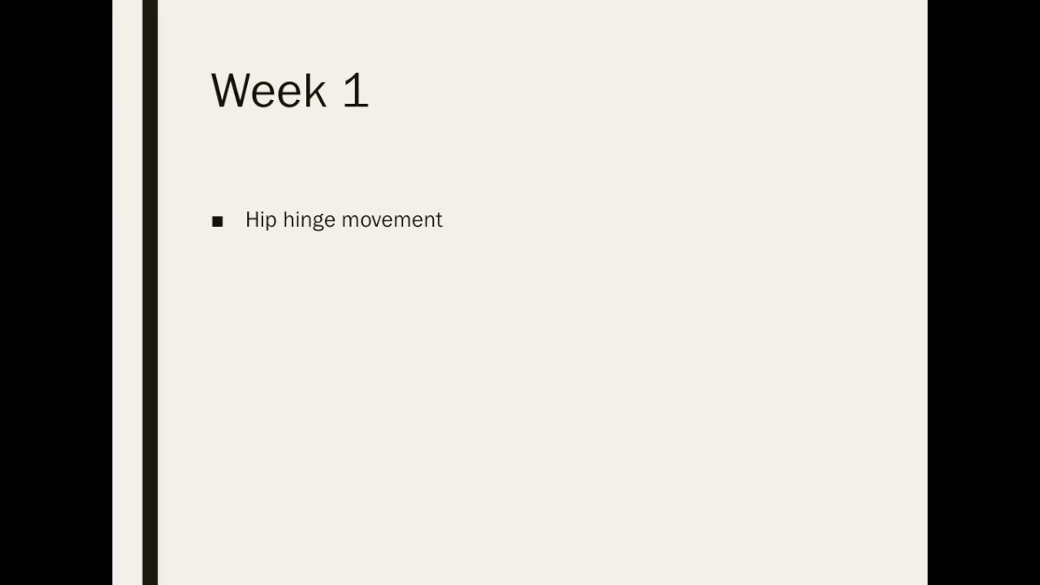
Reveal the Good mornings bullet and Eyes forward cue on the Week 1 slide
type("Good mornings")
type(".Neutral spine")
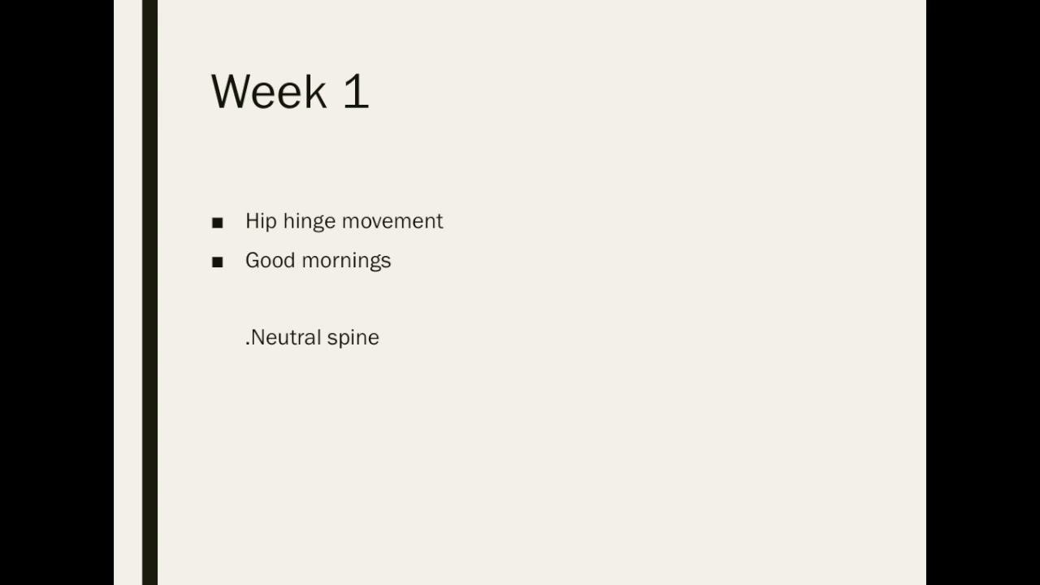
type("Eyes forward")
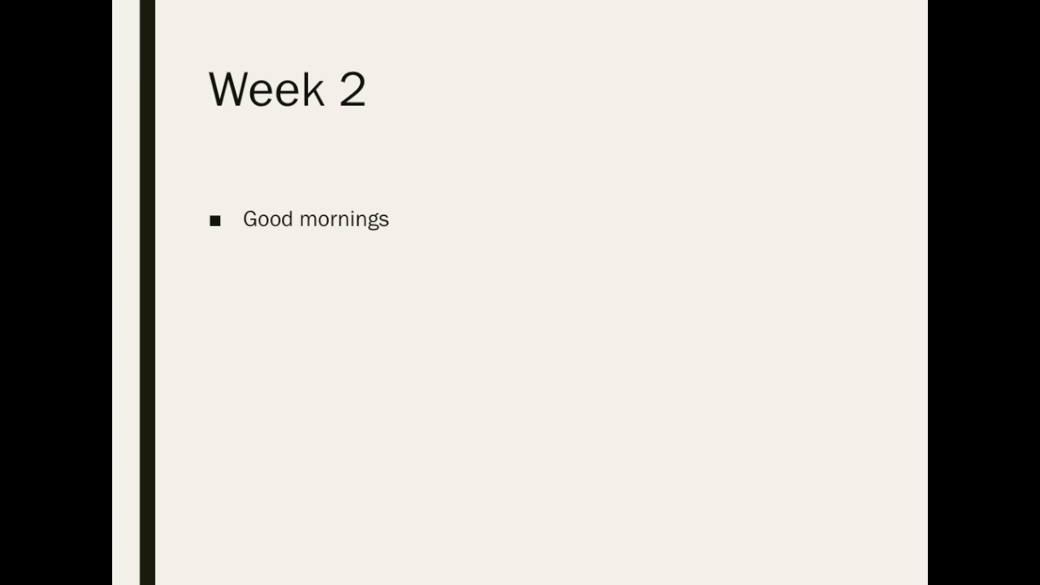
Reveal the Rack pulls bullet on the Week 2 slide
type("Rack pulls")
type(". Neutral spine")
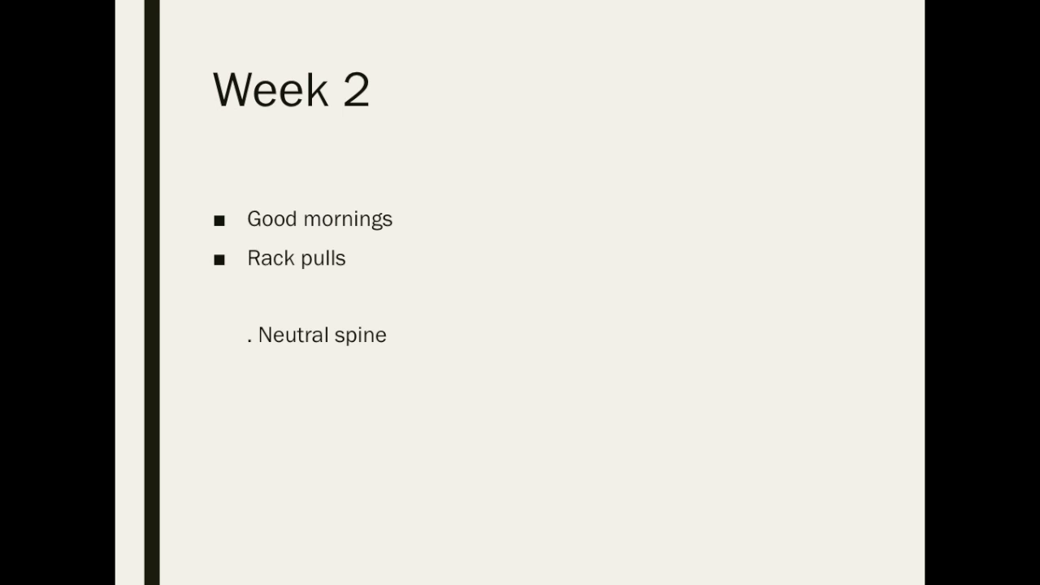
Reveal the Tight core and Weight on heels cues on Week 3, then advance to Week 4
type("Tight core")
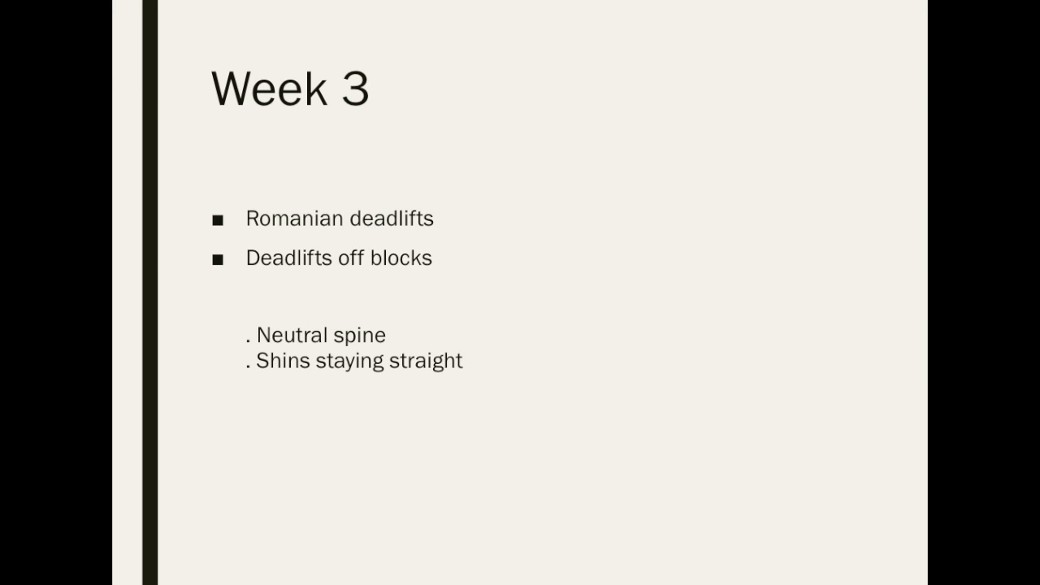
type("Weight on heels")
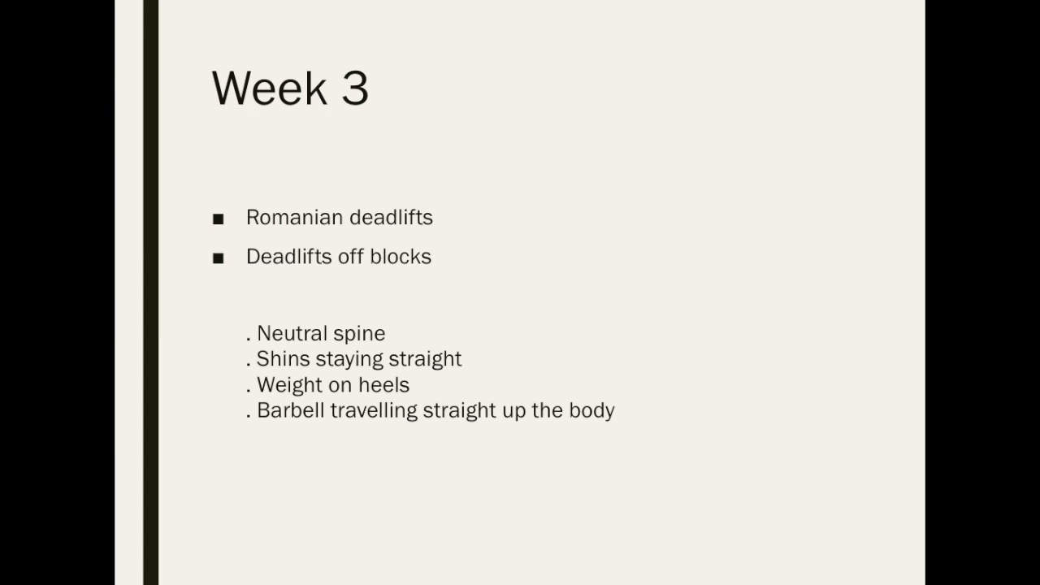
key("Right")
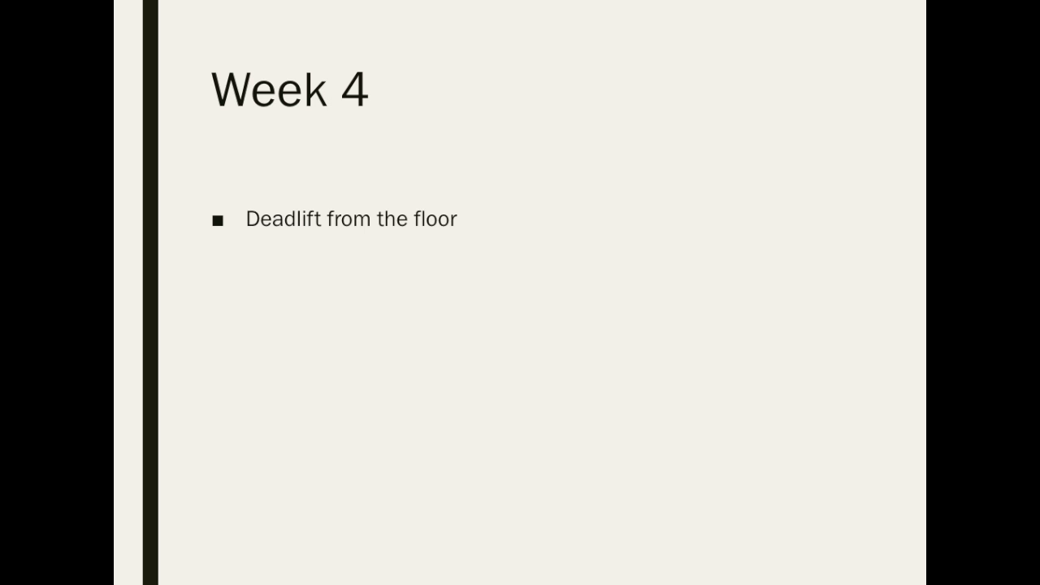
Reveal the Deficit deadlift bullet on the Week 4 slide
type("Deficit deadlift")
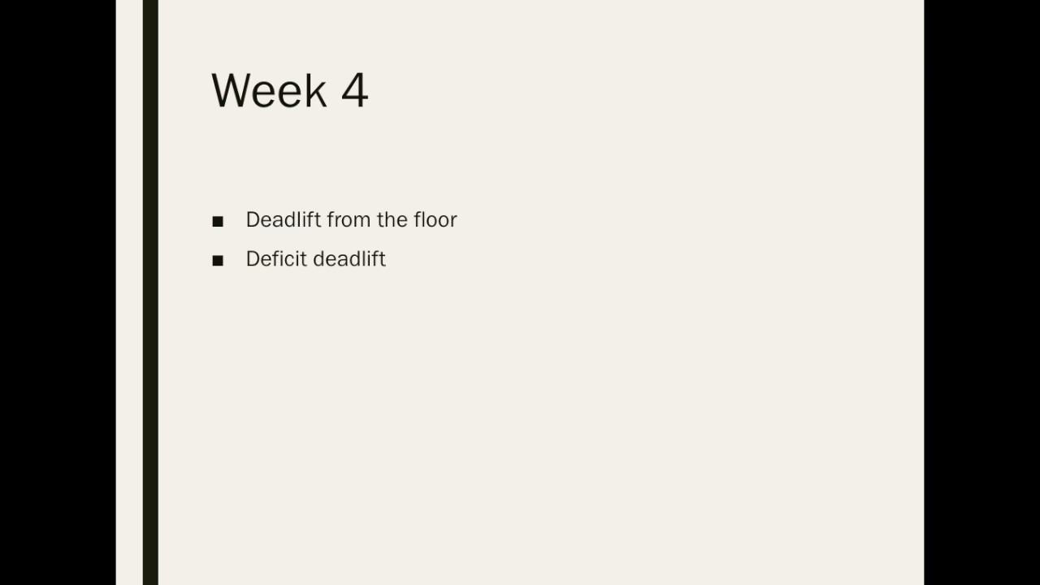